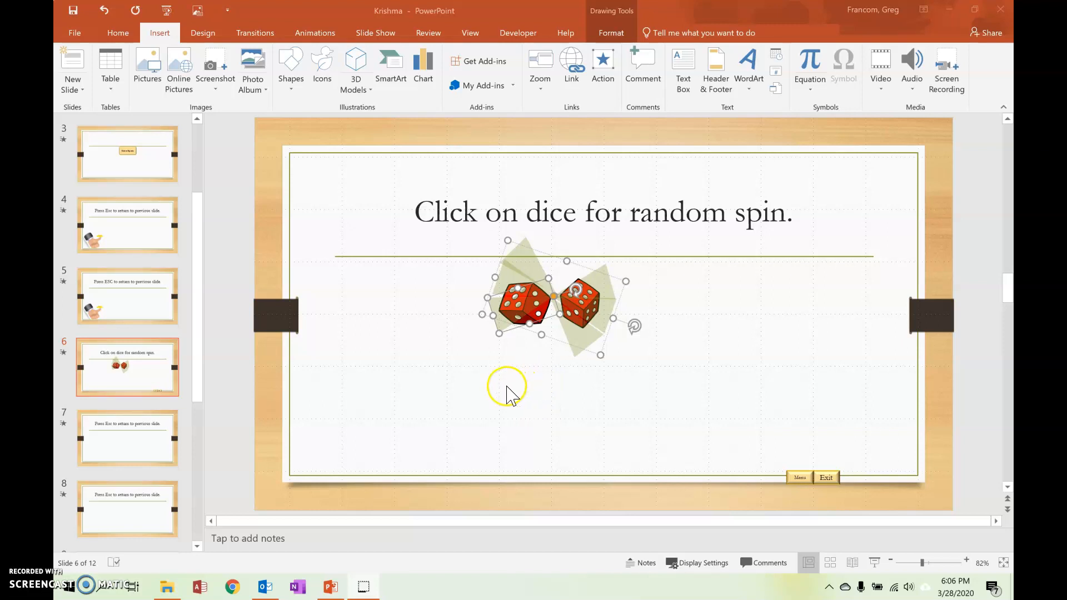
mouse_move(575, 242)
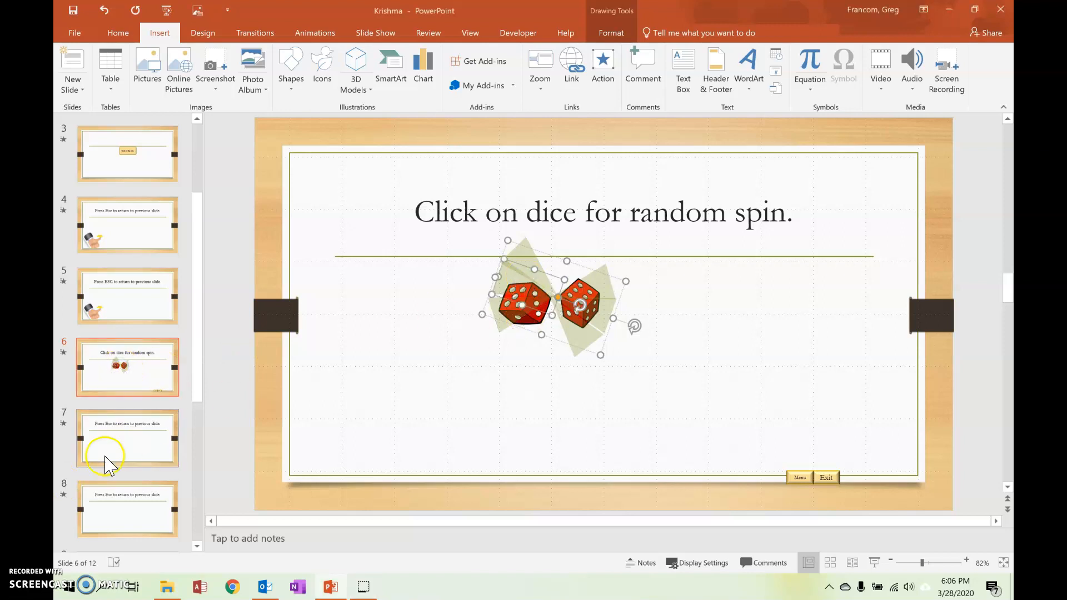
Browse slides 7 and 10, then review the existing custom shows in the Custom Slide Show list.
click(127, 439)
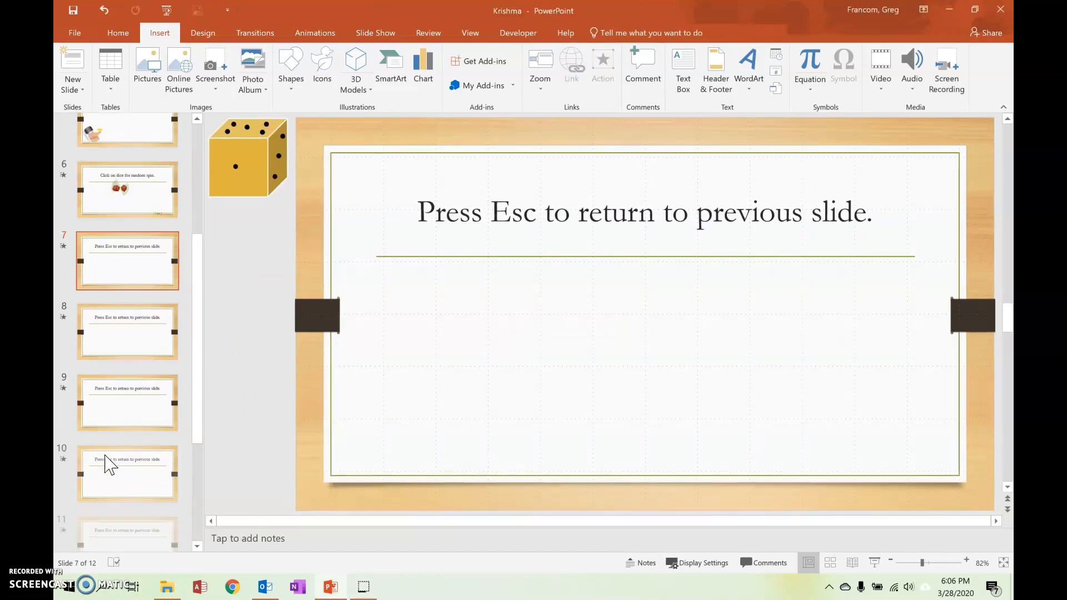
click(127, 474)
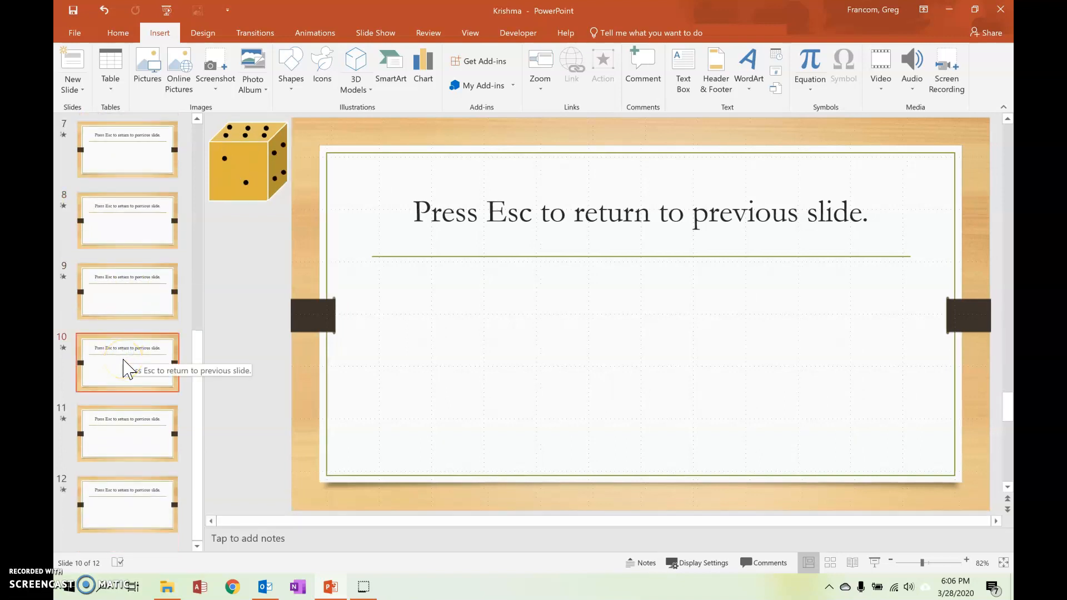
click(375, 33)
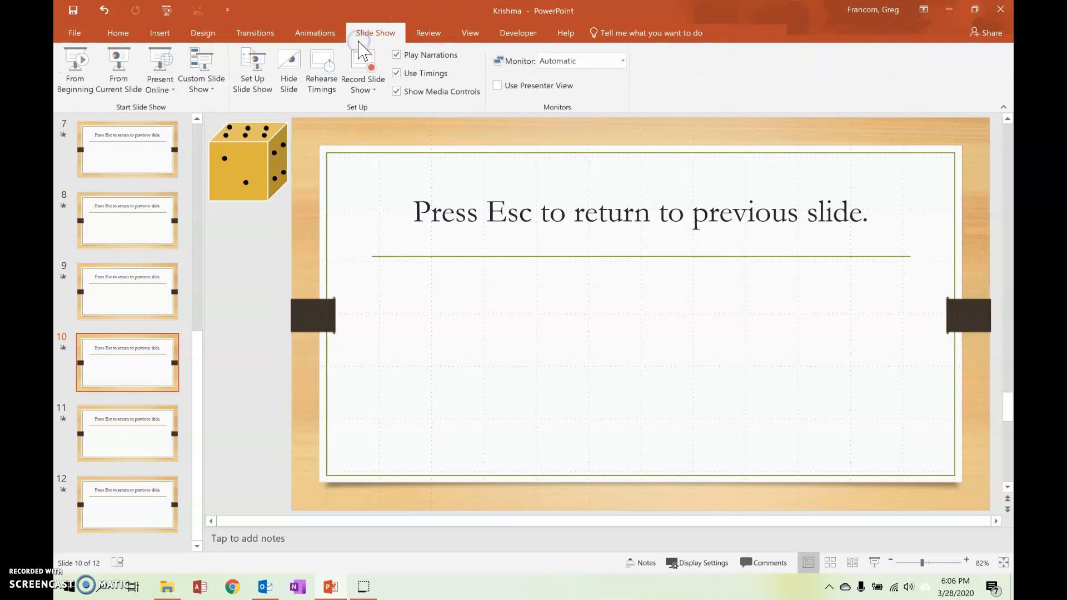
click(200, 70)
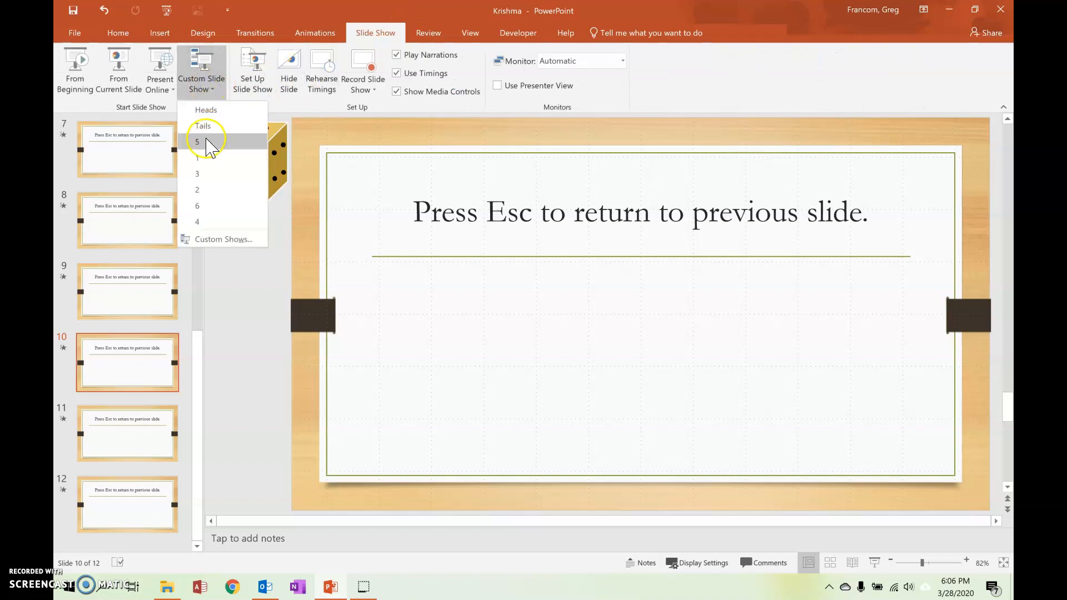
mouse_move(217, 245)
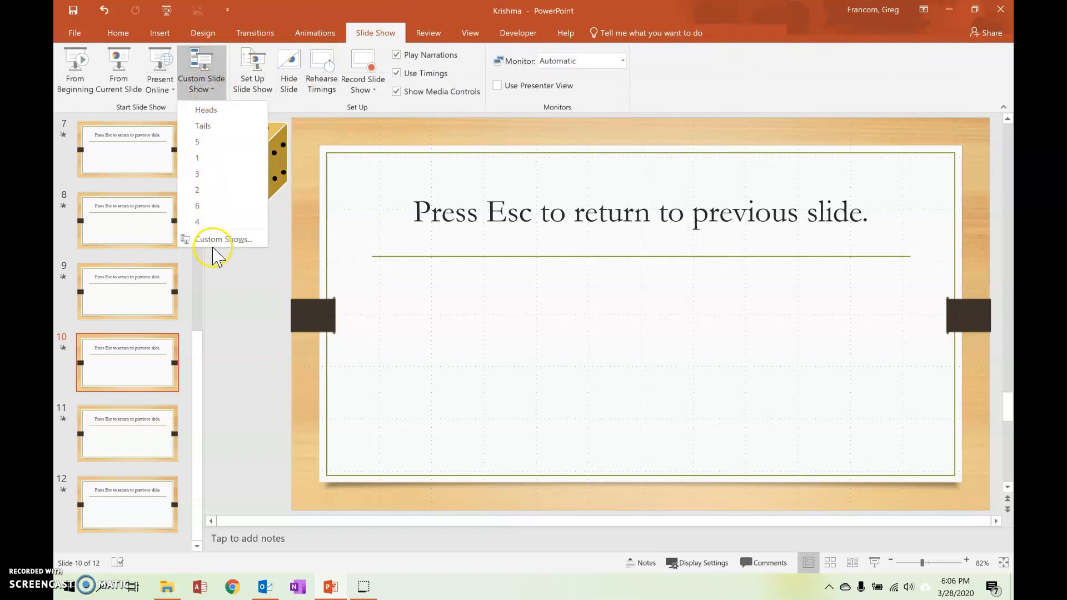
mouse_move(234, 378)
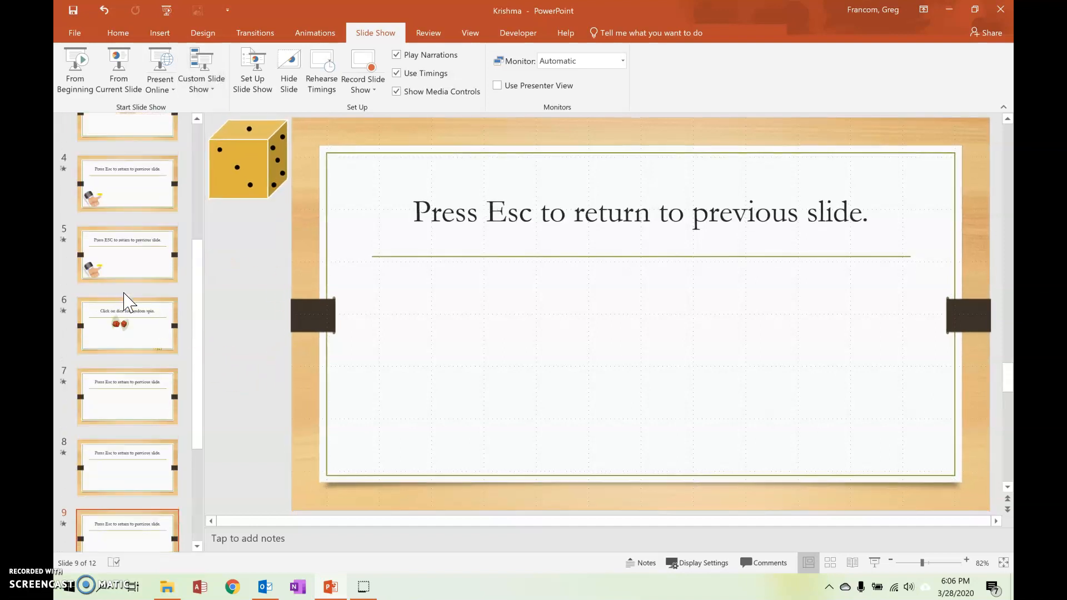
Return to slide 6, select the dice group, check its shortcut options, then select the right die.
click(127, 325)
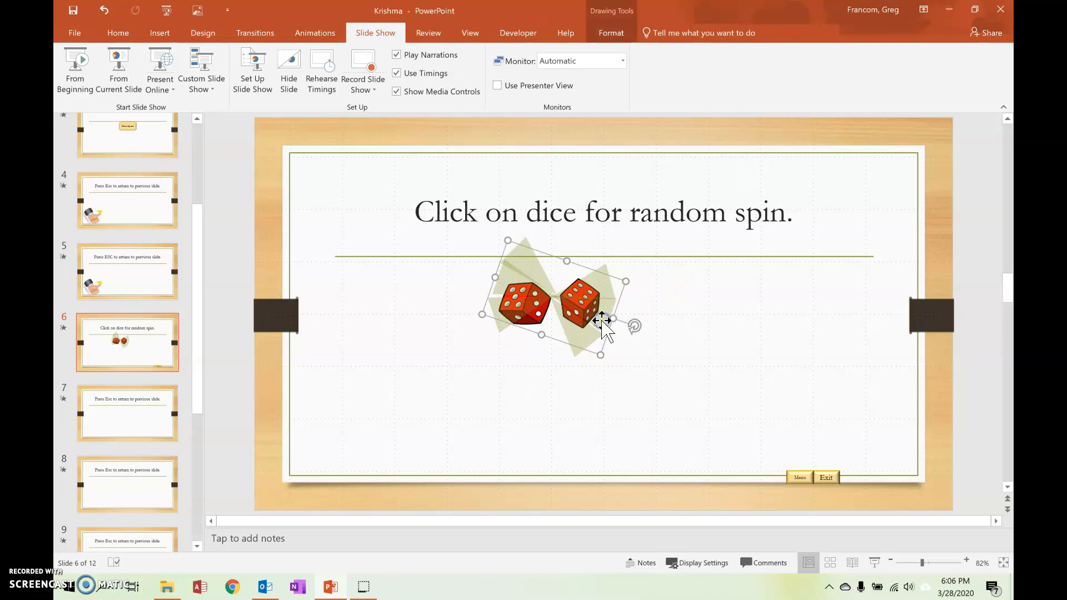
click(604, 313)
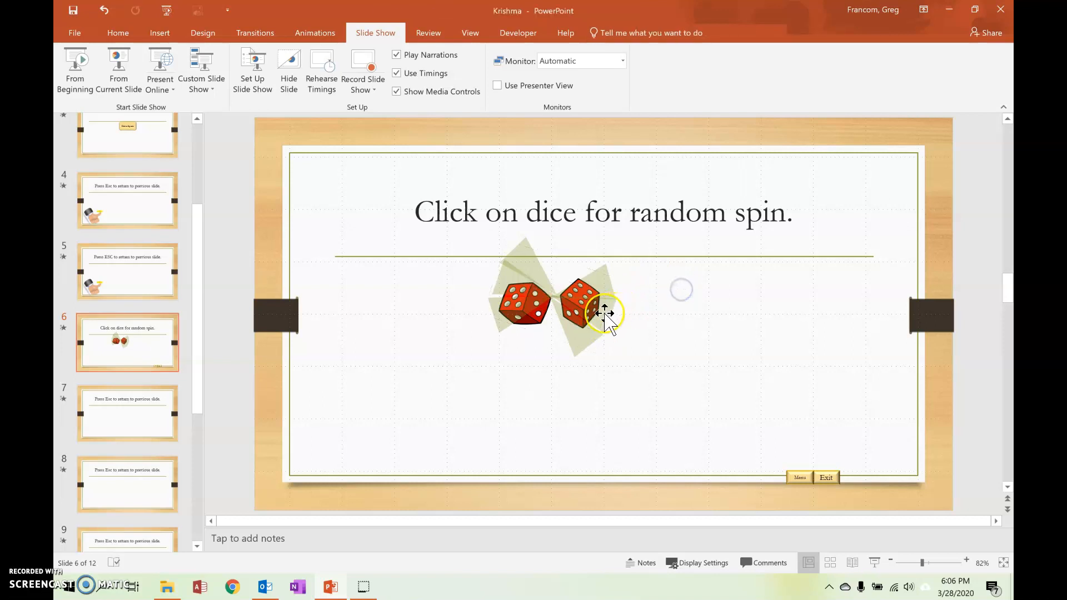
click(583, 306)
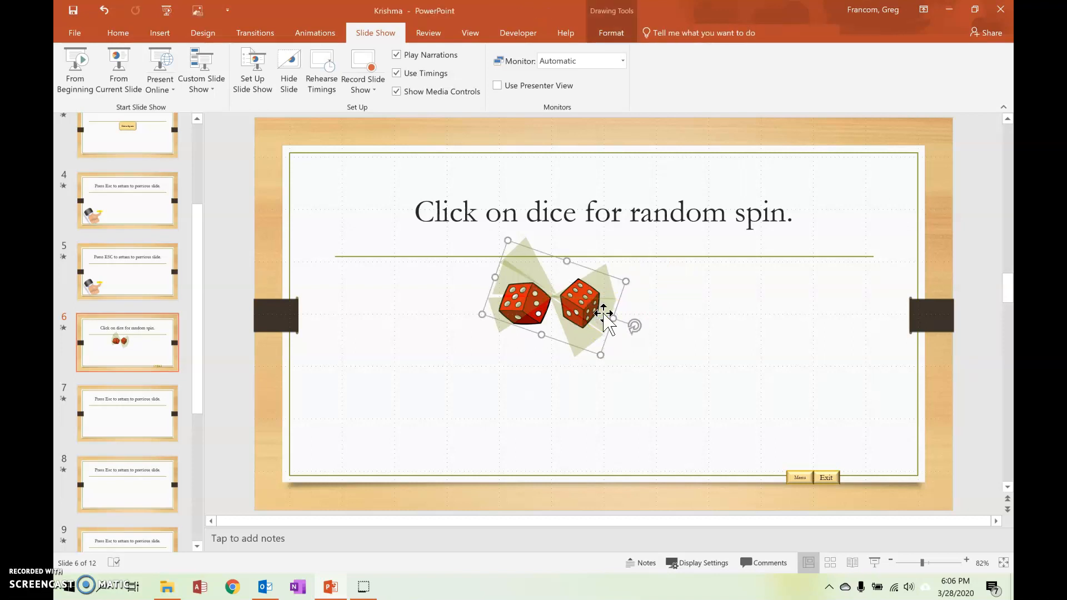
click(597, 312)
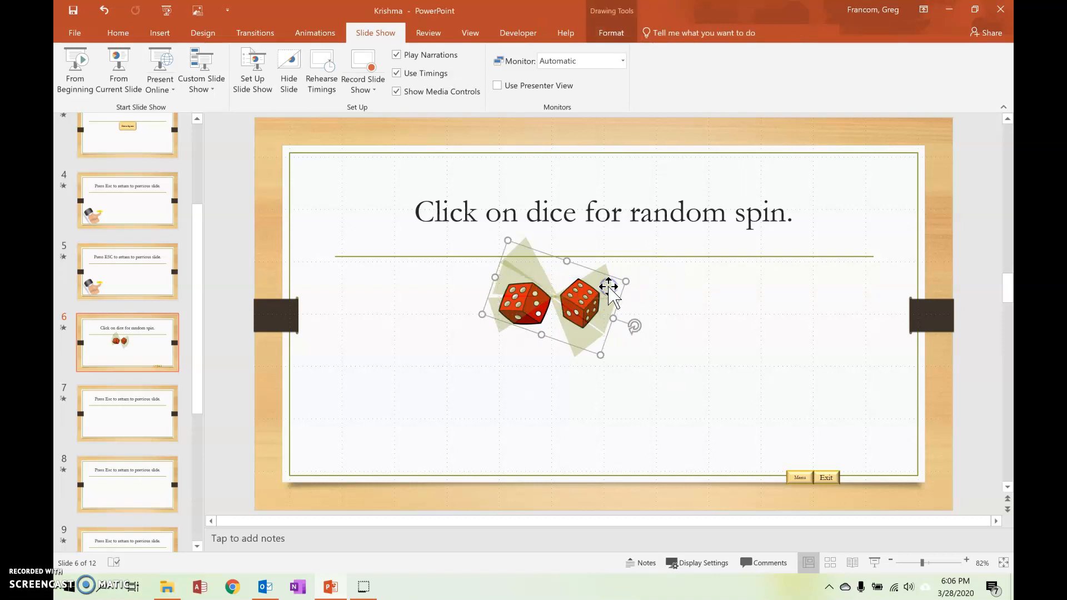
right_click(609, 285)
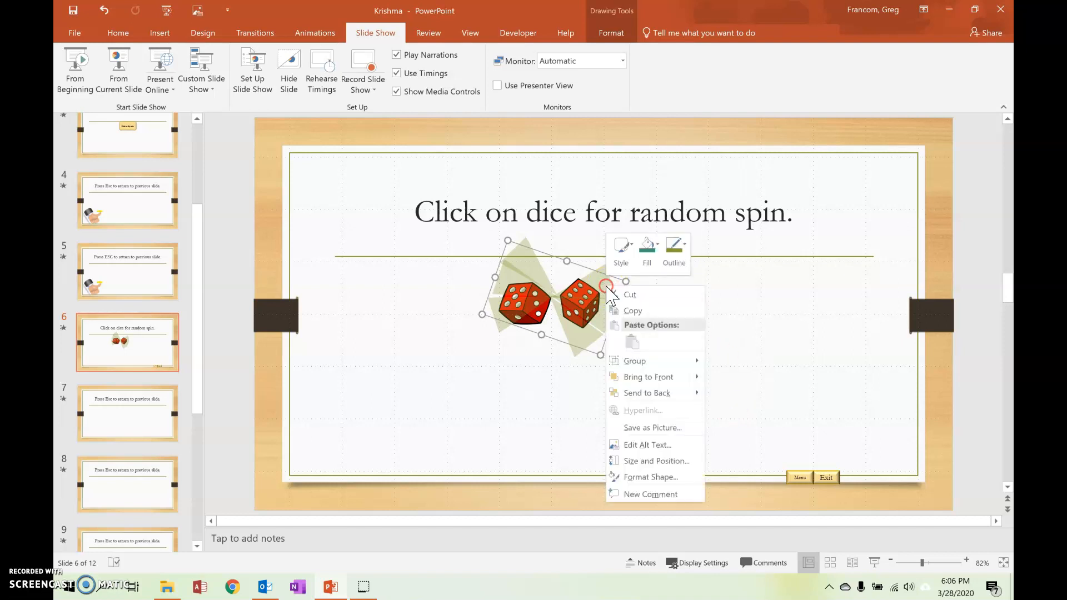
mouse_move(634, 361)
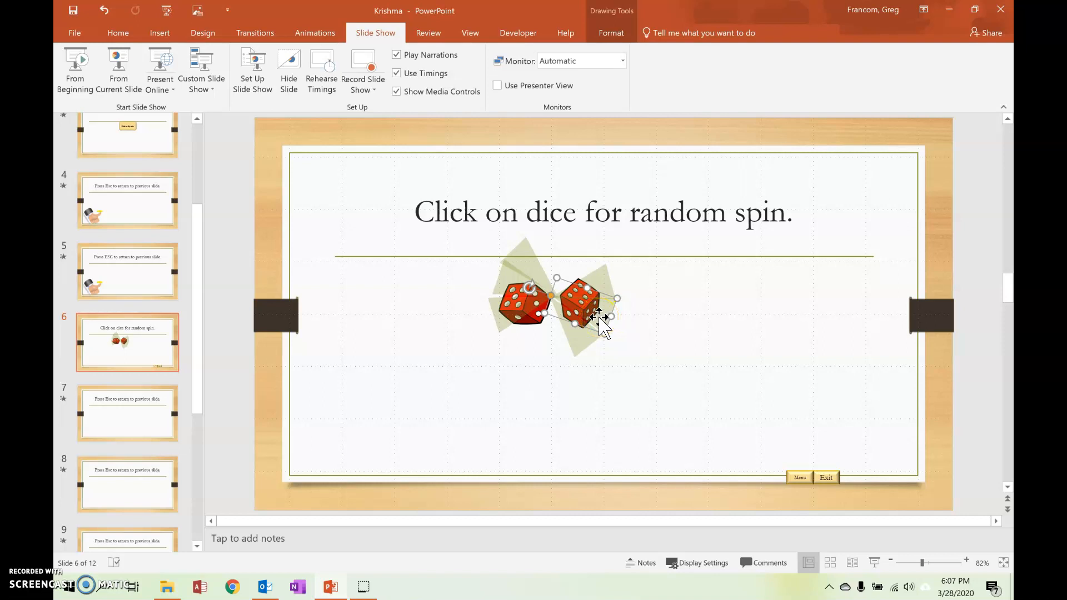
click(159, 33)
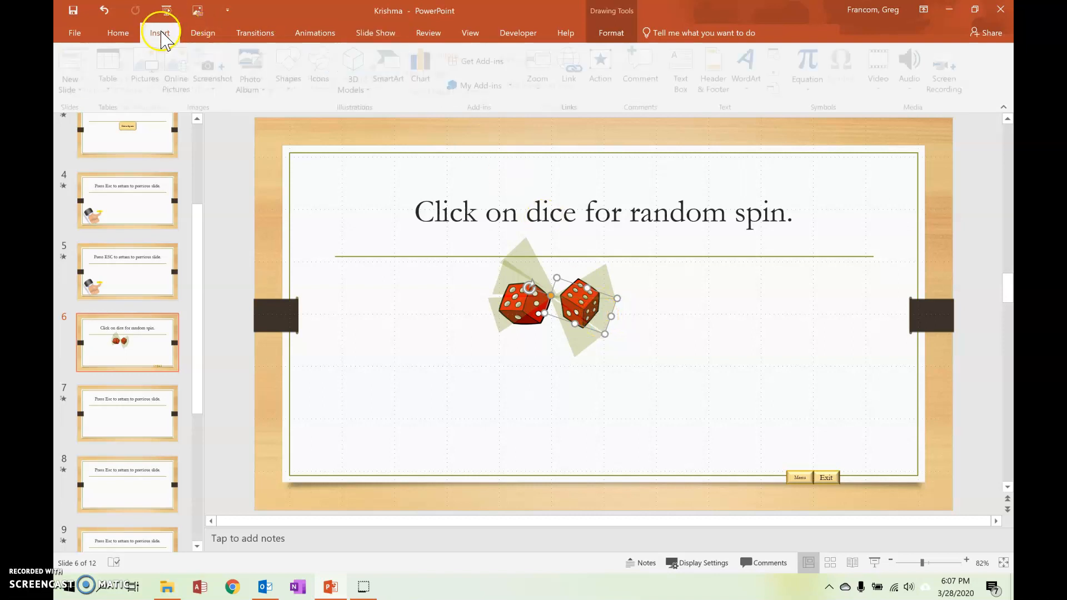
Link the selected die to custom show '5' with Show and return via Action Settings.
click(599, 65)
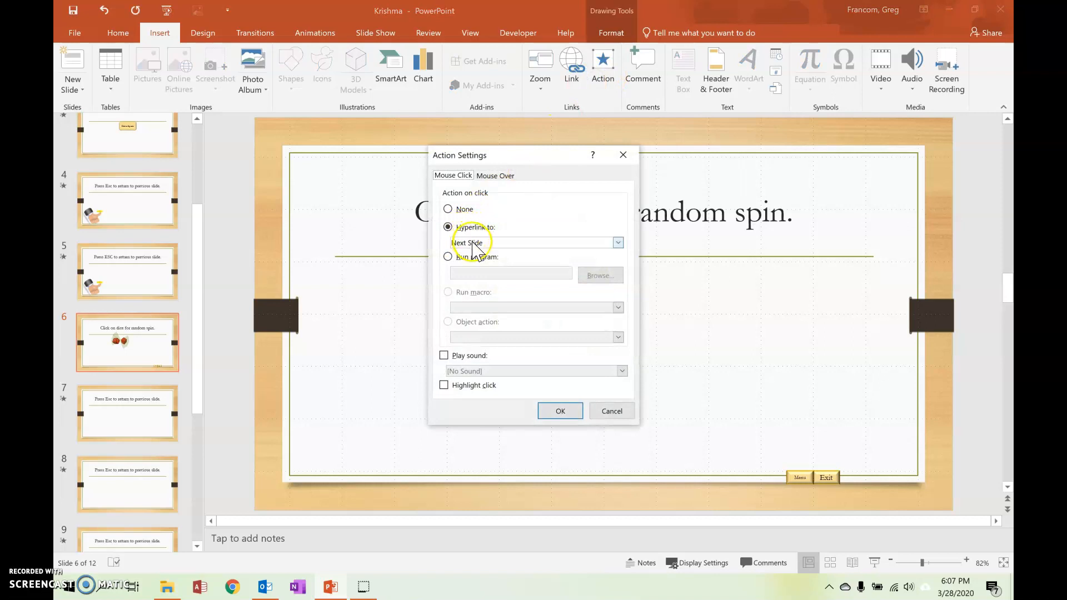
click(615, 243)
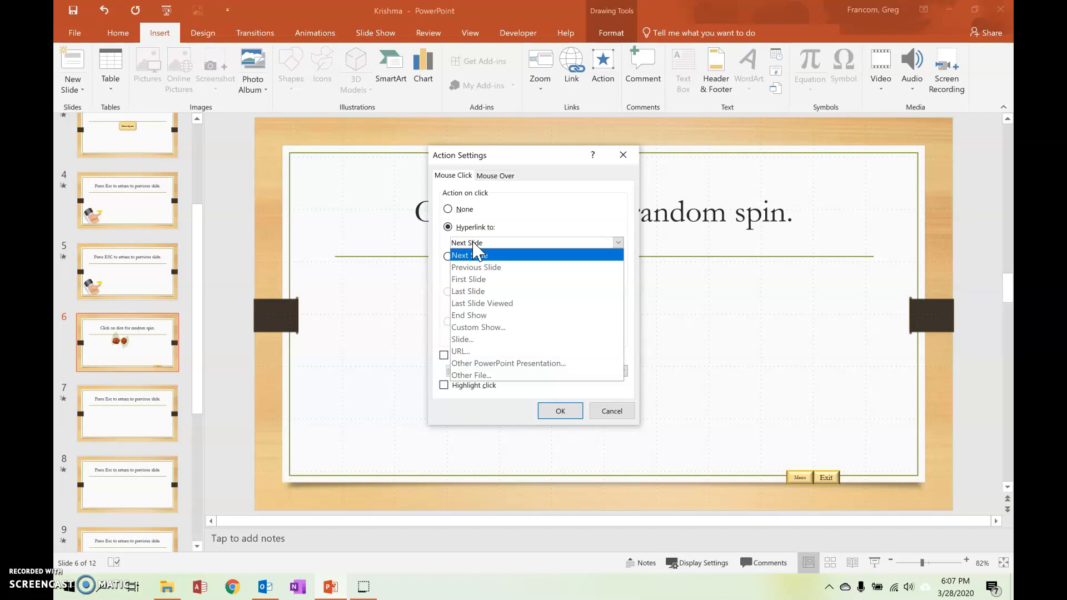
mouse_move(478, 327)
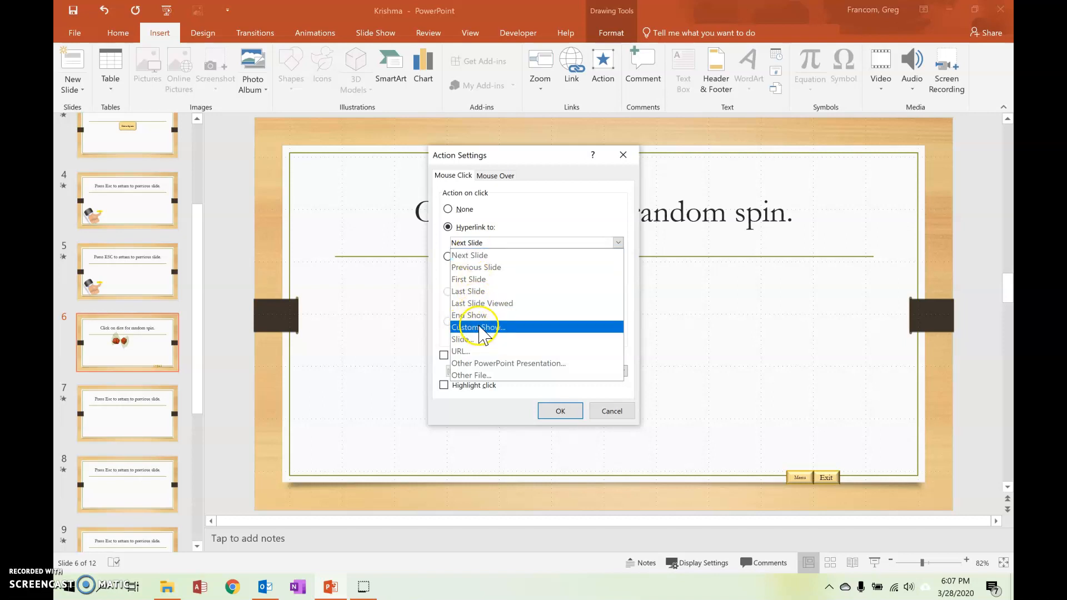
click(477, 327)
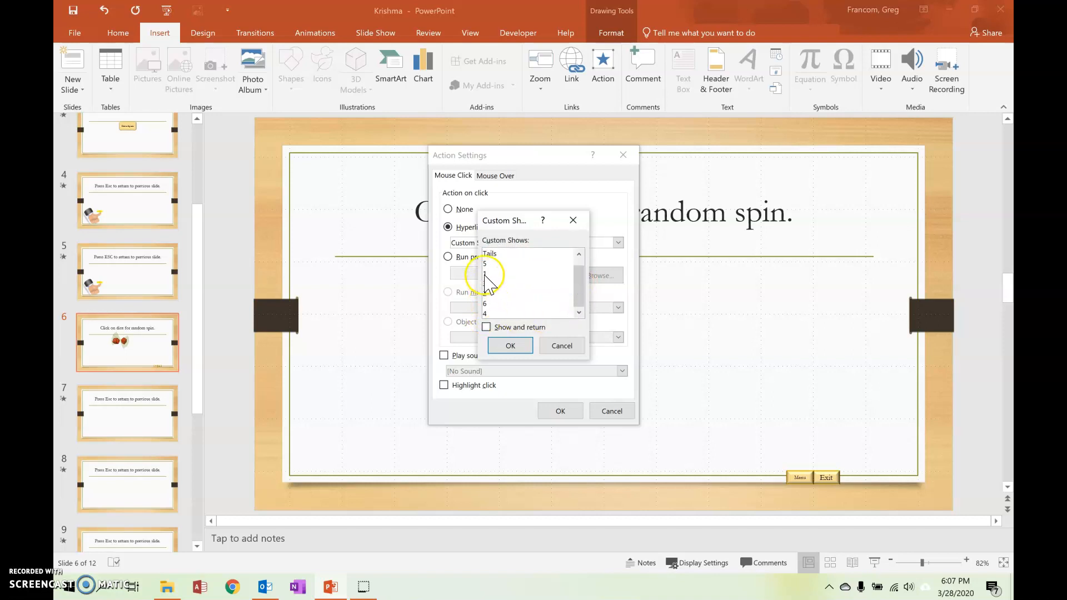
click(484, 263)
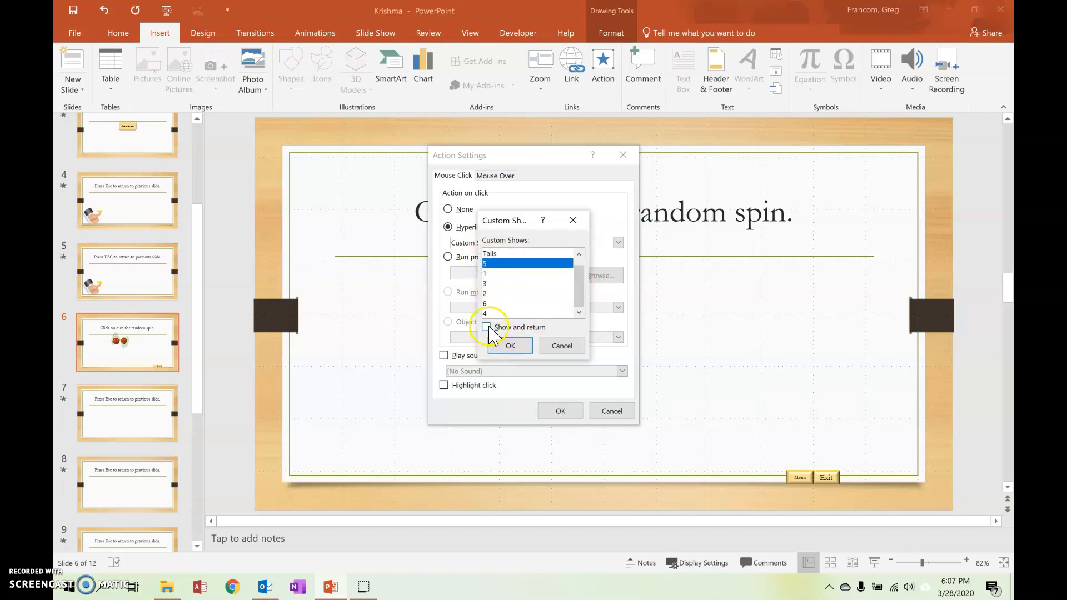
click(486, 327)
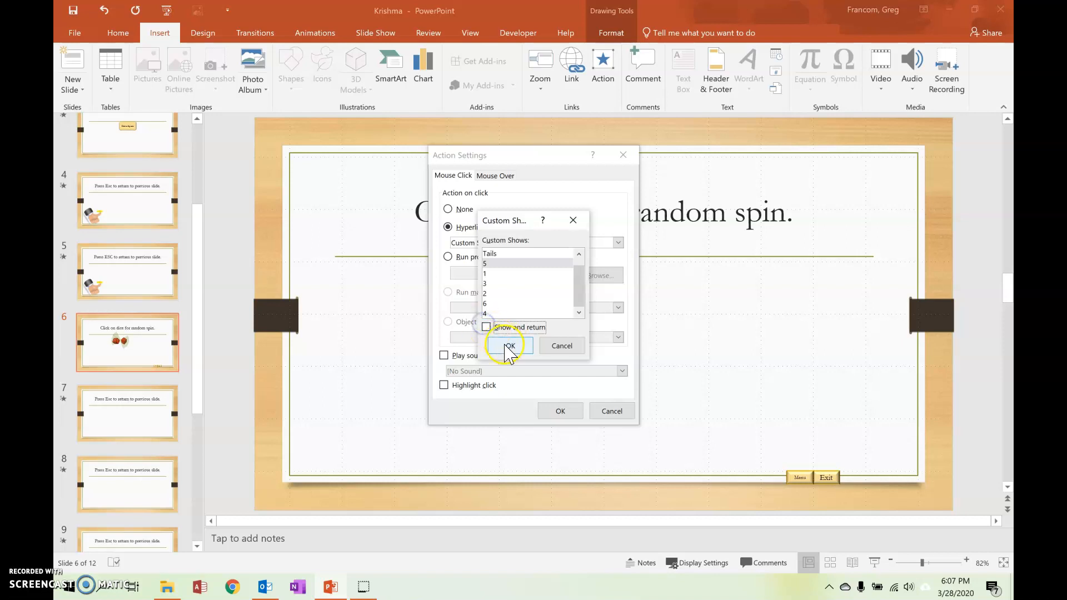
click(509, 346)
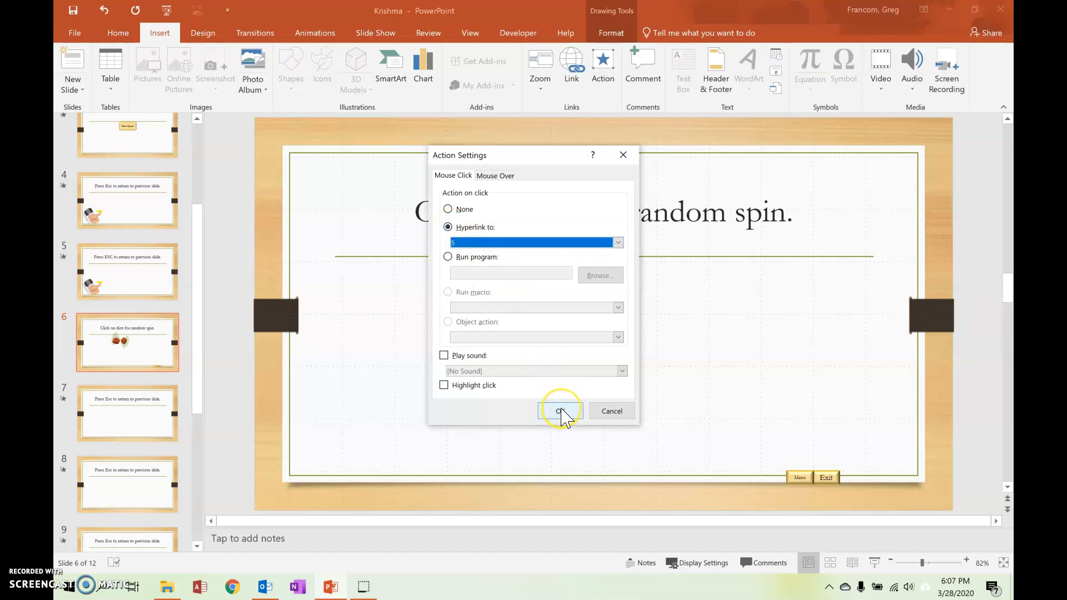
click(559, 411)
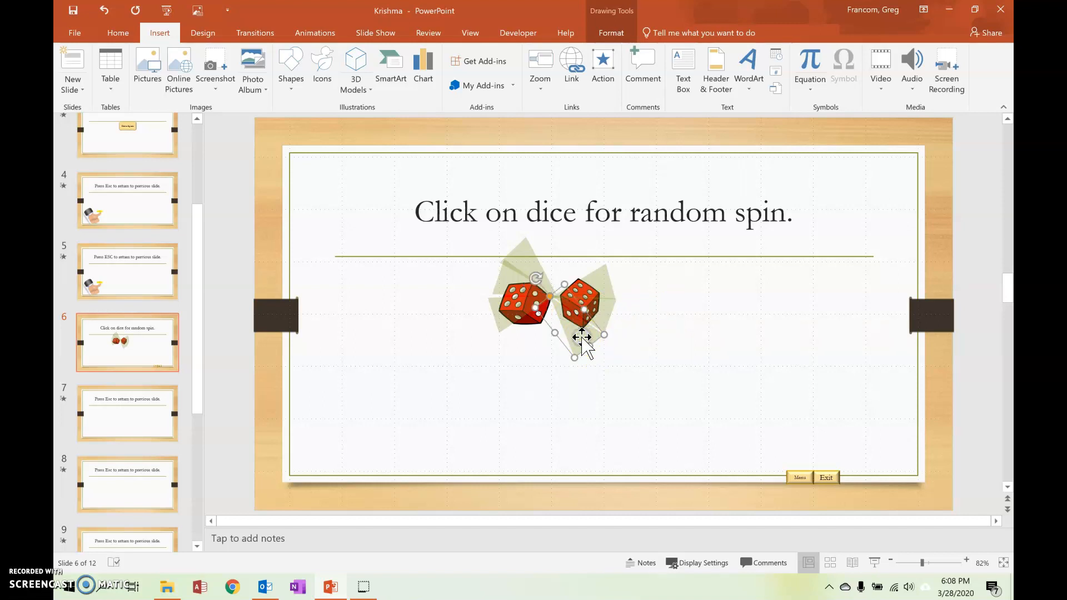
Give one die on slide 6 a hyperlink action to custom show '1'.
click(580, 339)
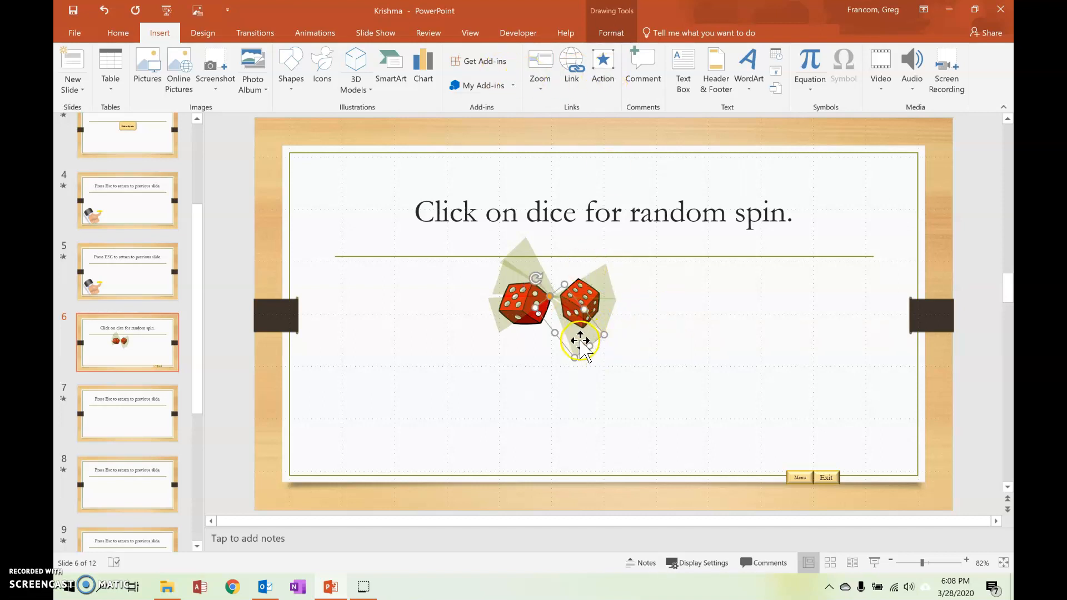
click(602, 64)
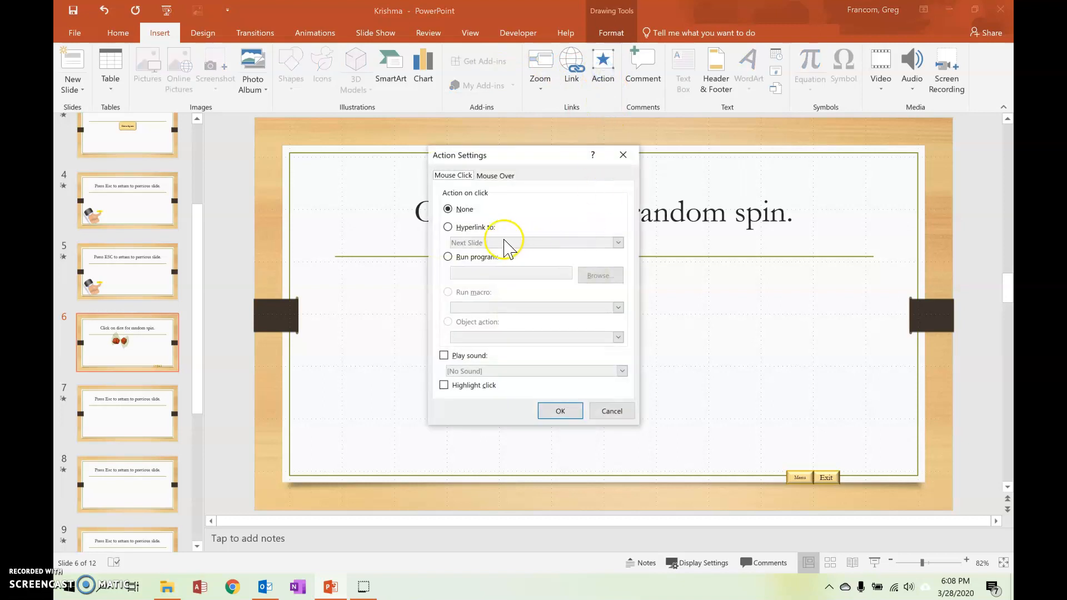
click(616, 243)
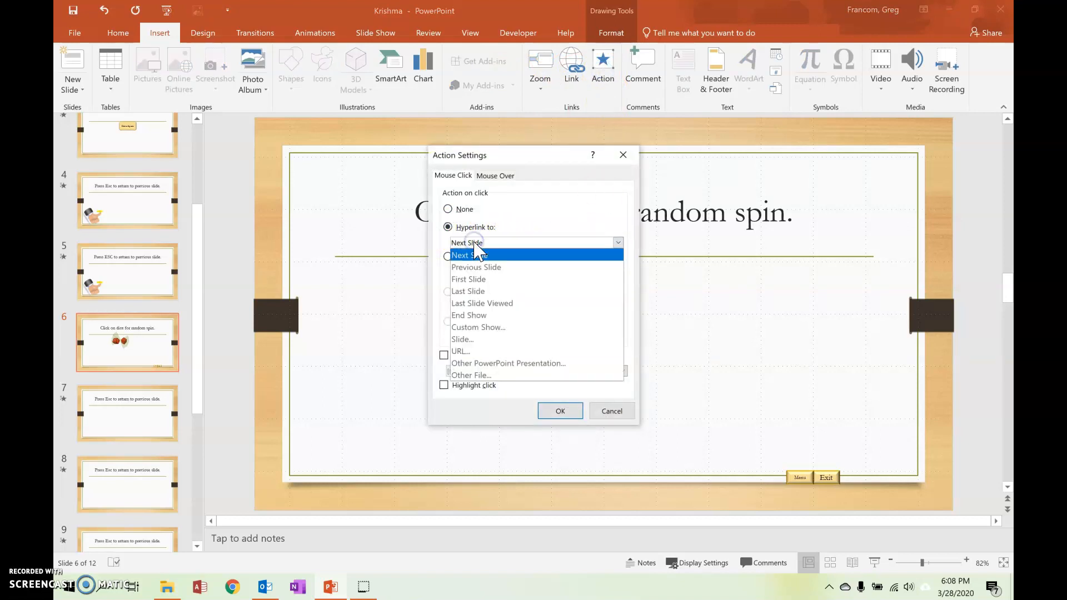
click(478, 328)
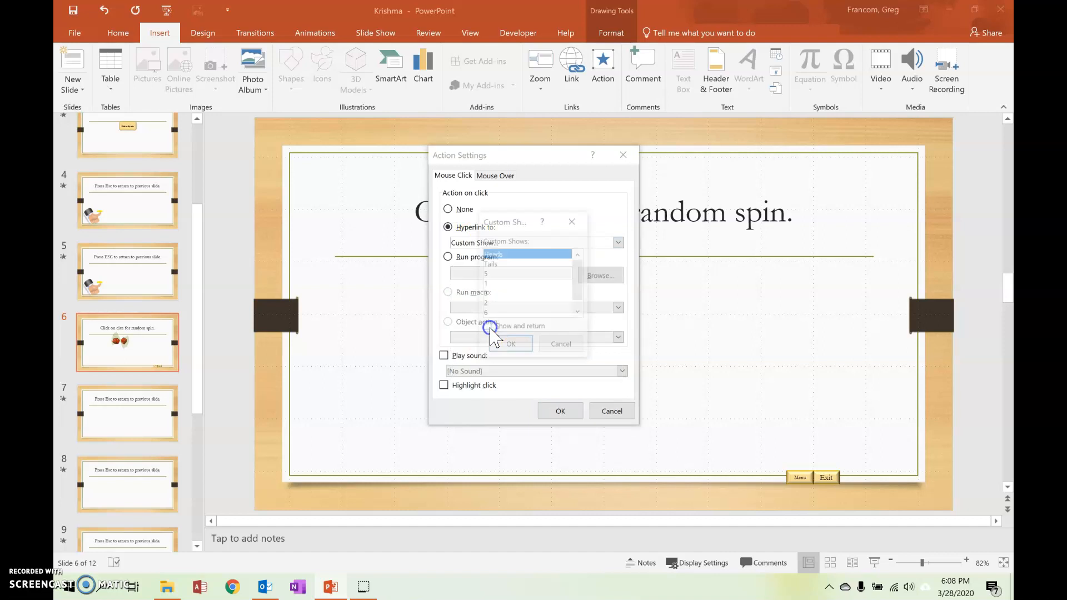
click(527, 283)
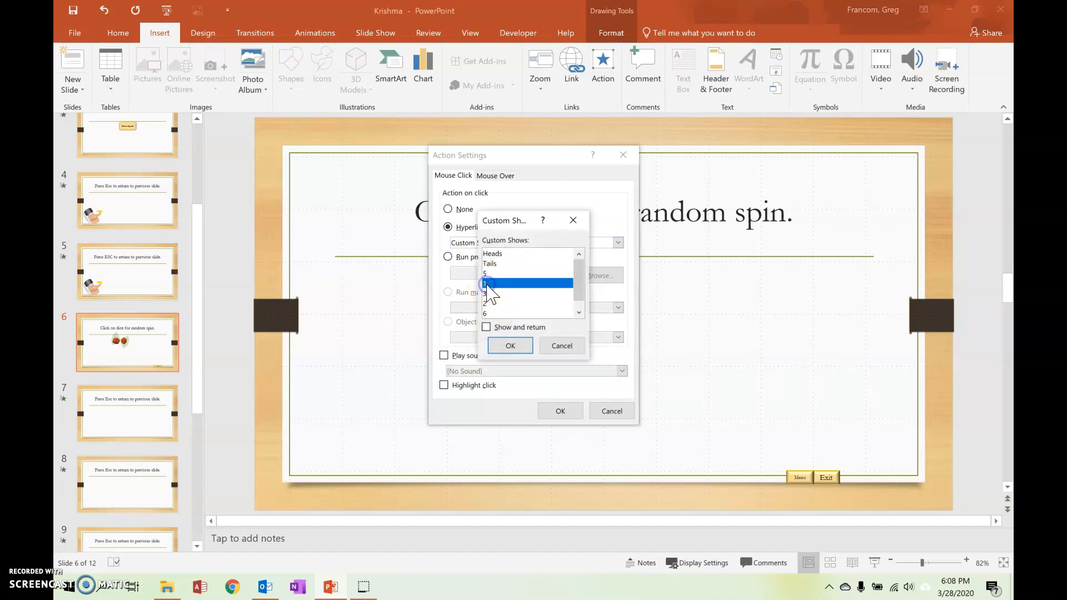
click(509, 345)
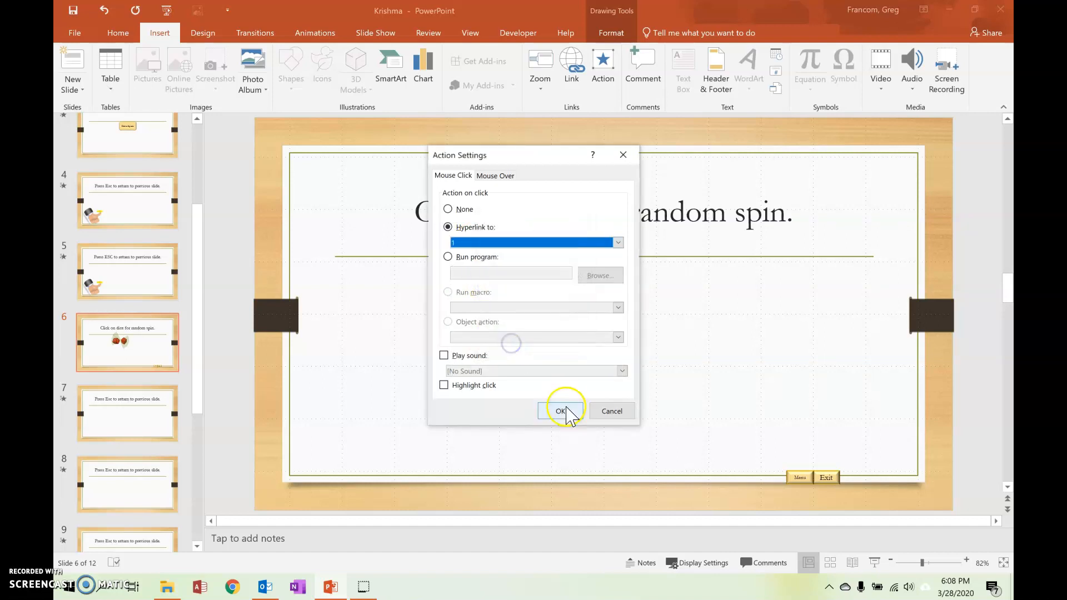
click(560, 411)
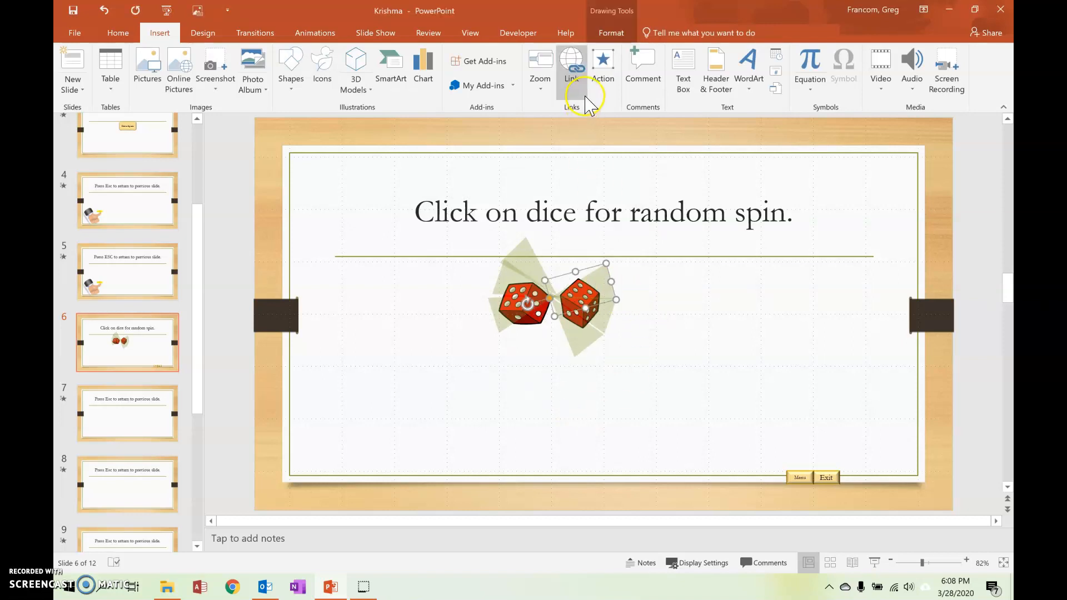
Link the other die to custom show '3'.
click(601, 64)
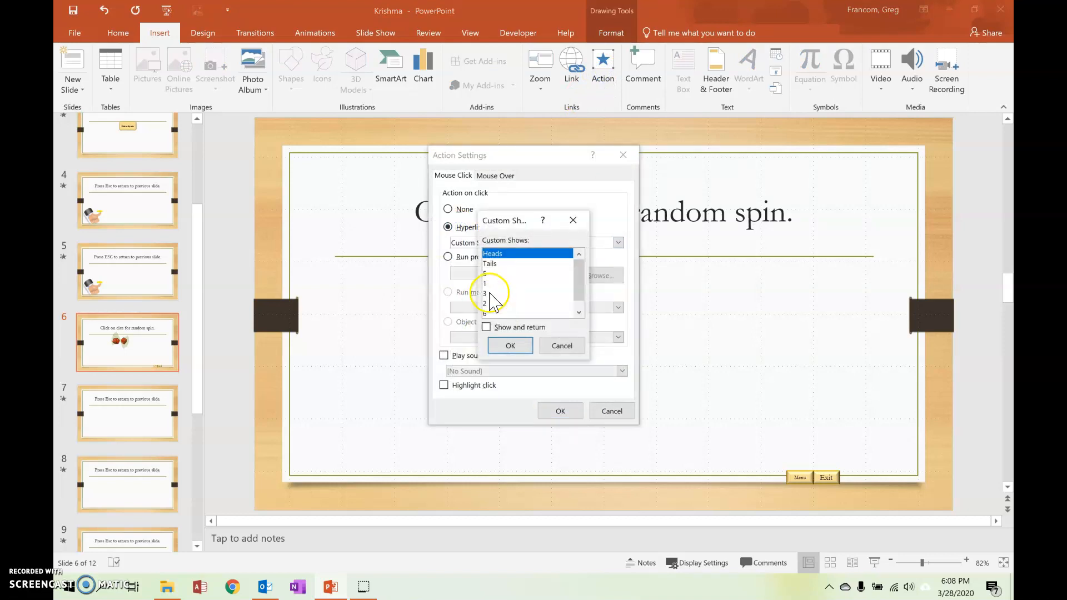
click(510, 346)
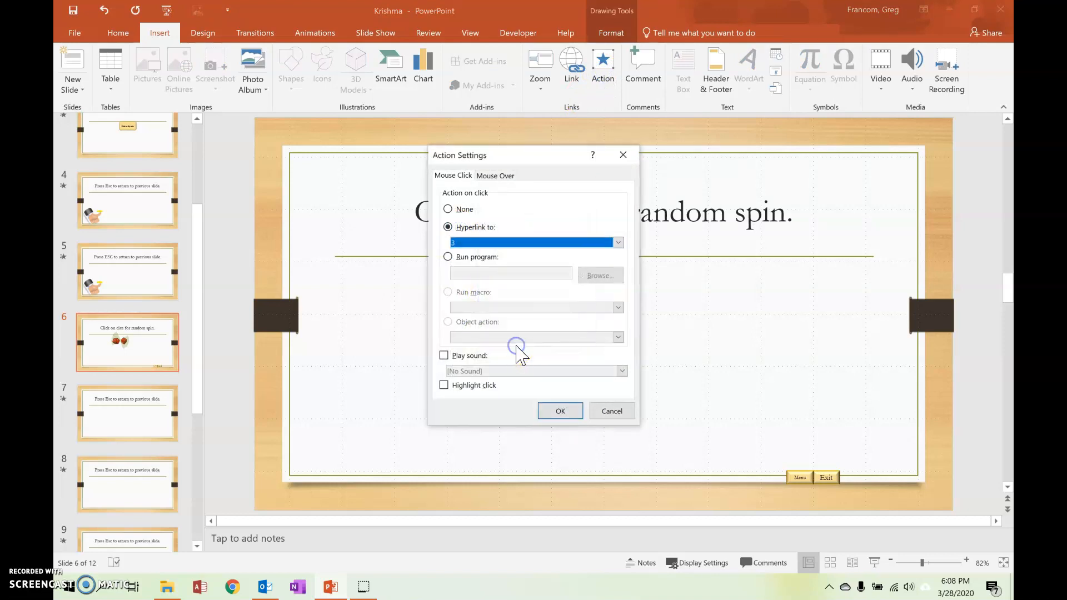
click(560, 411)
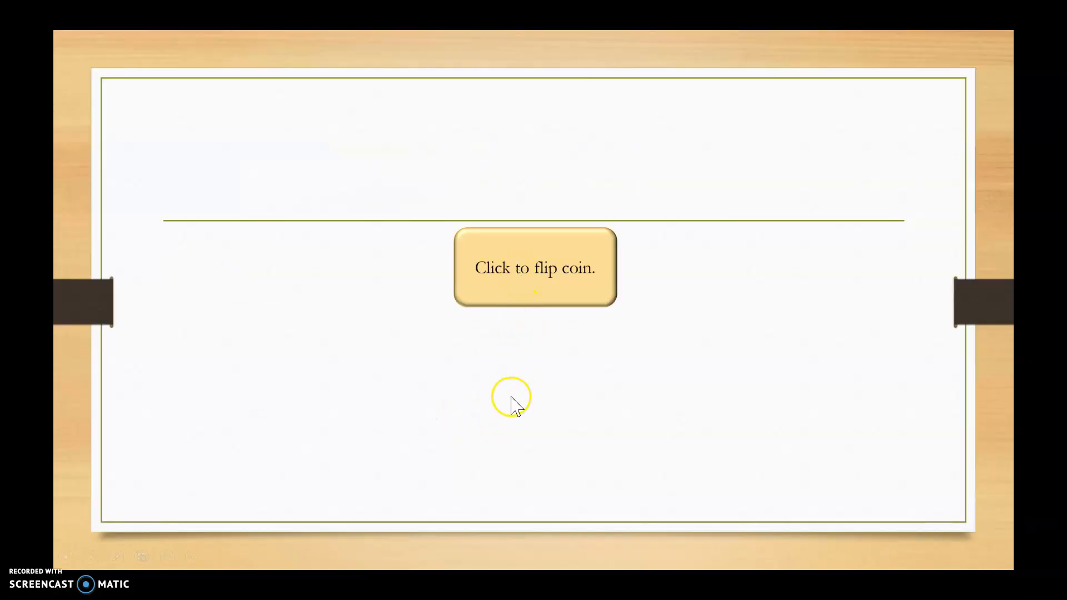
mouse_move(539, 276)
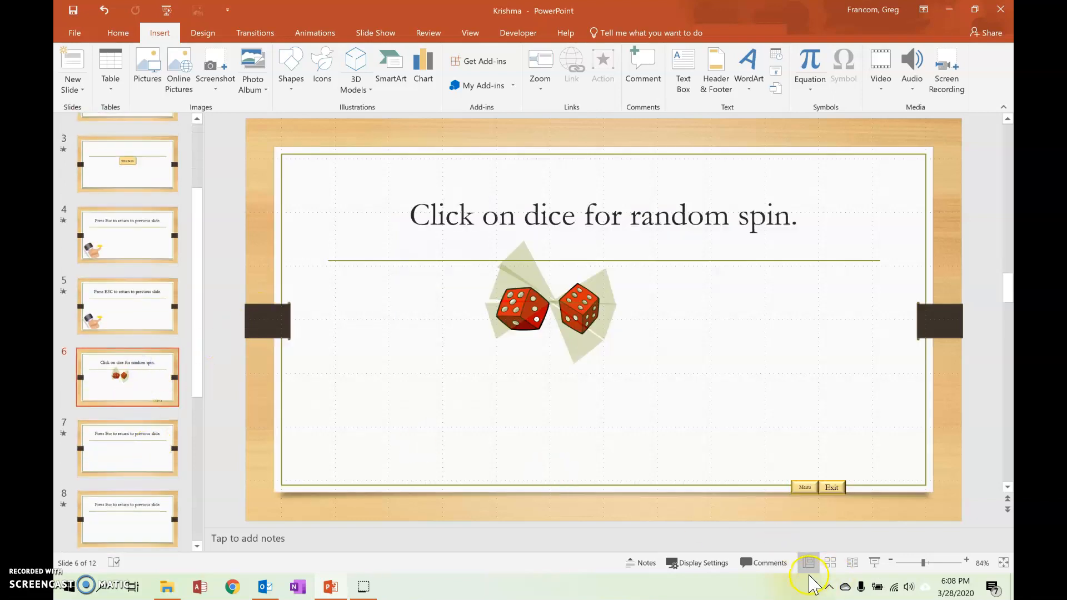
Test the slide show from slide 6 by clicking a die to play its custom show, then exit.
click(876, 563)
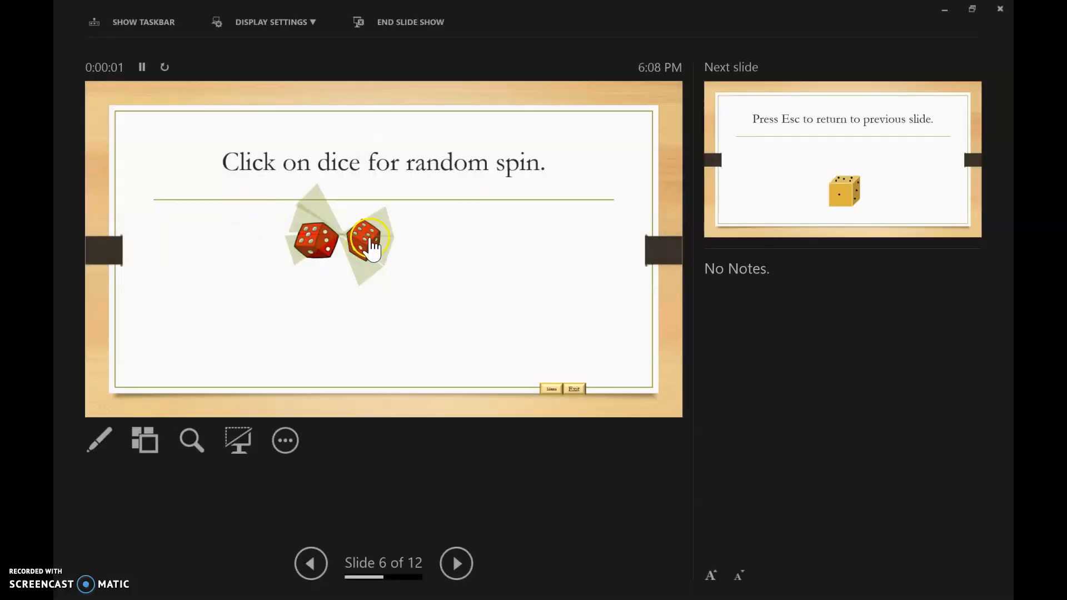
click(367, 240)
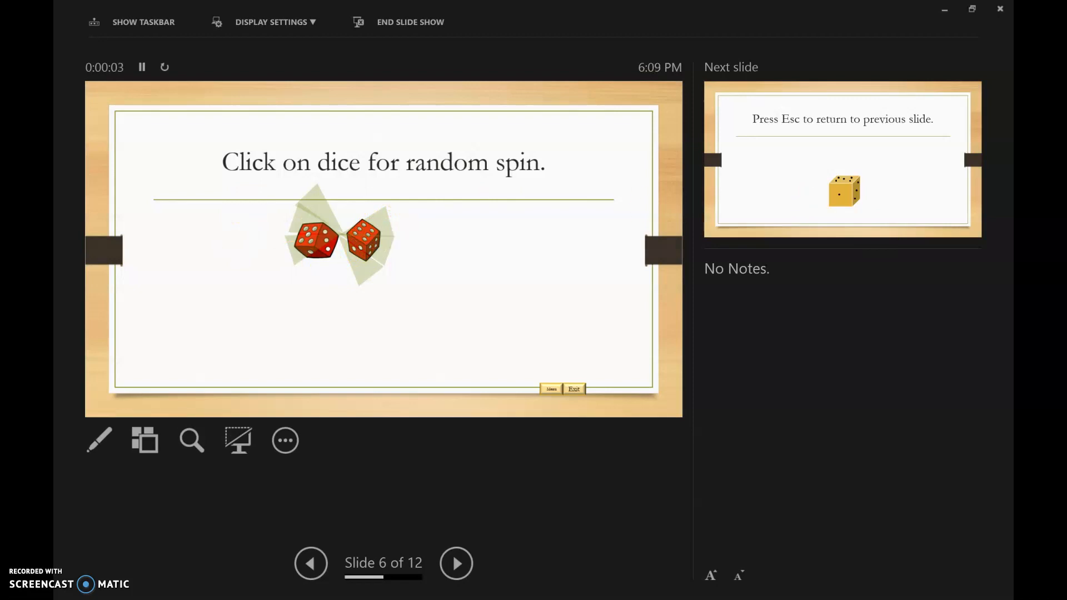
click(270, 22)
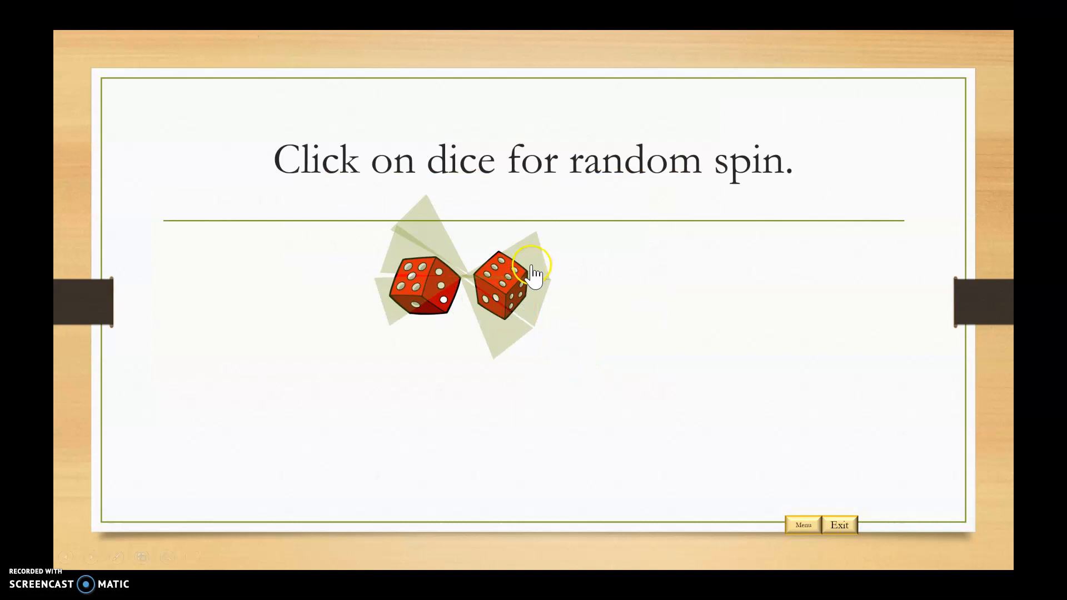
click(507, 282)
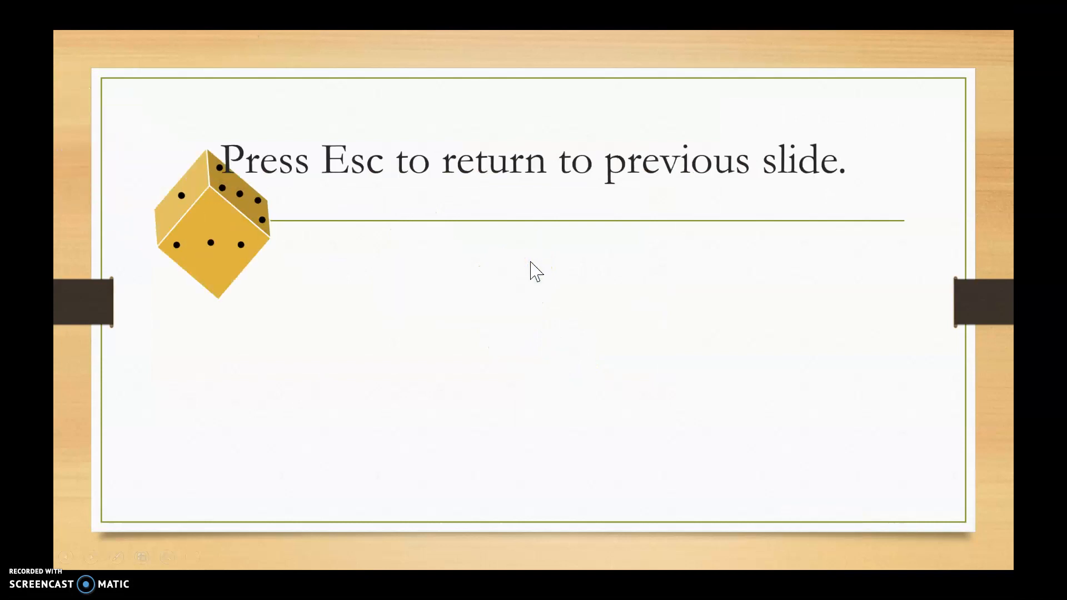
key(Escape)
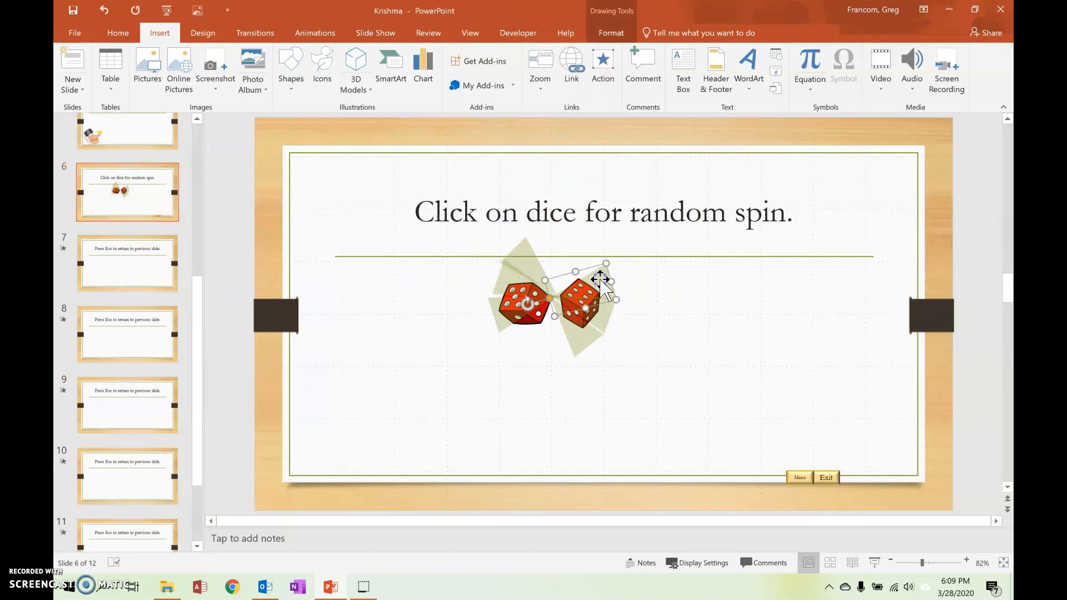
Re-confirm the die's click action as custom show '3' and close both dialogs.
click(601, 66)
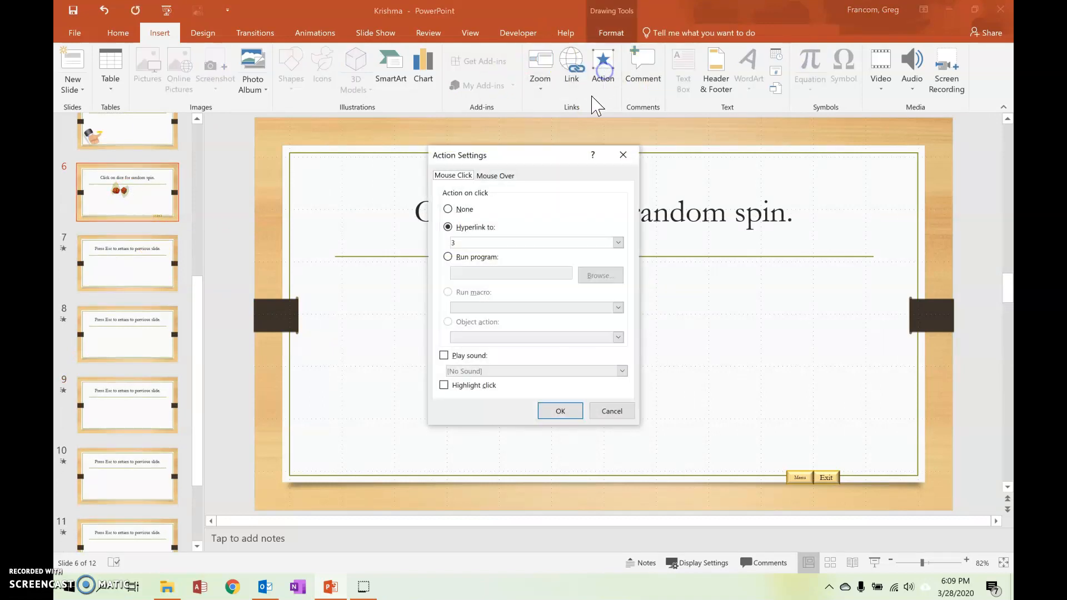
click(616, 242)
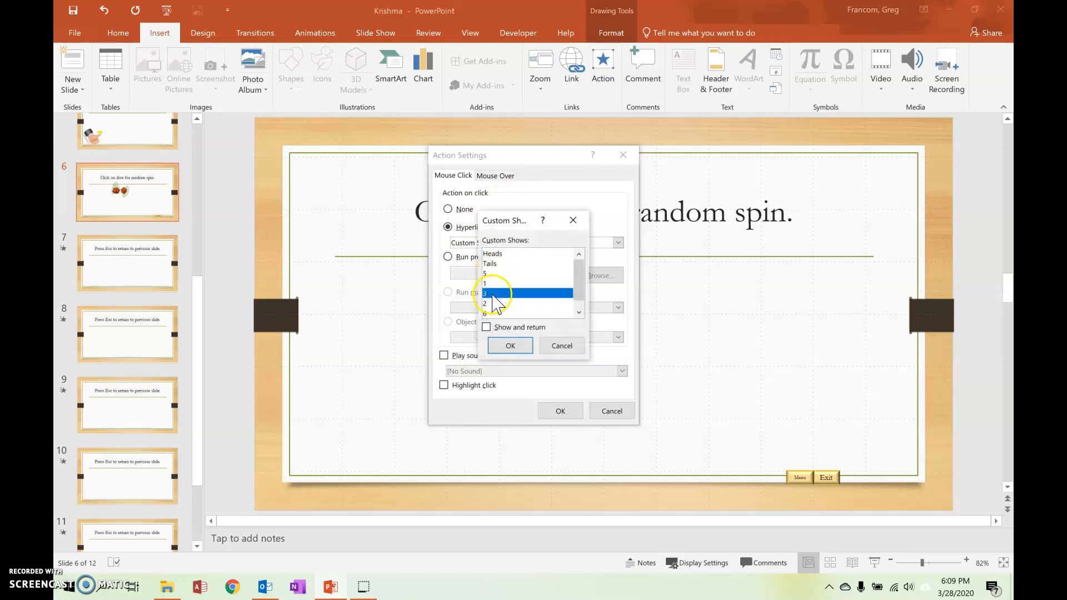
click(510, 345)
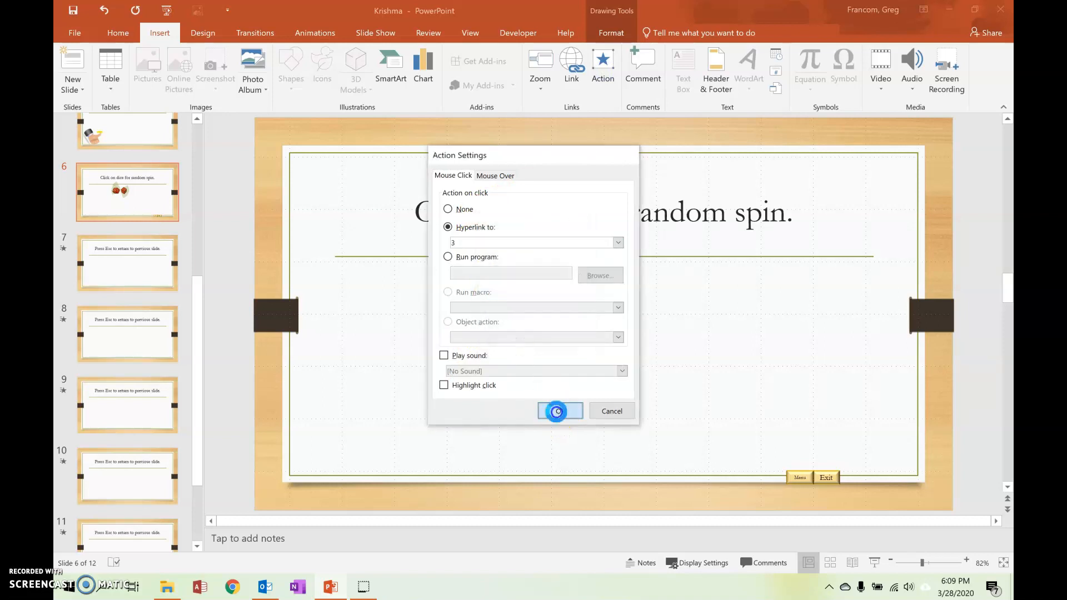
click(560, 411)
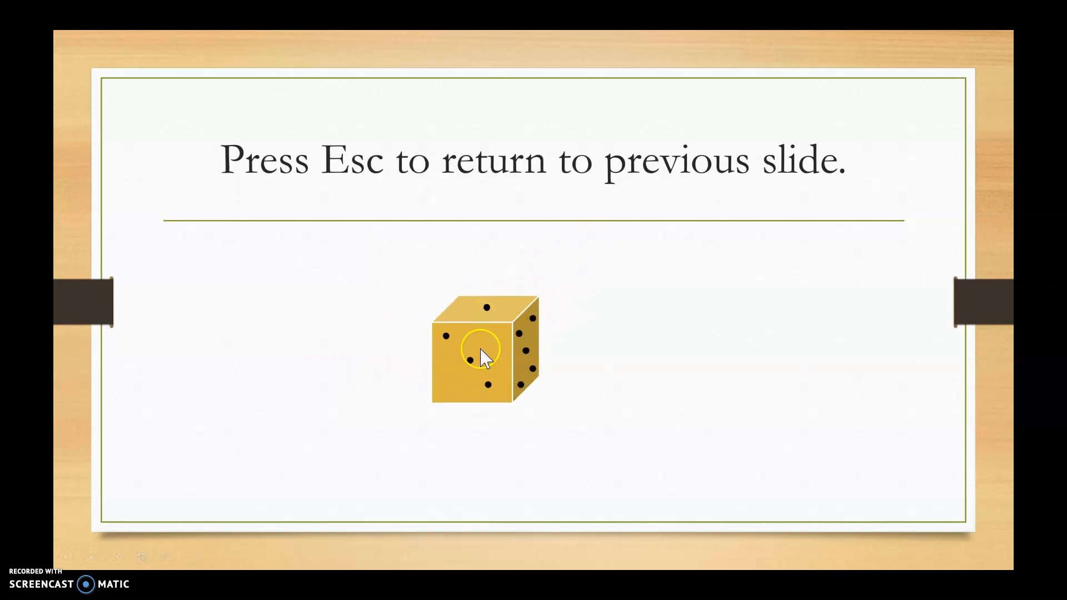
Leave the custom show with Esc to return to the dice slide.
key(Escape)
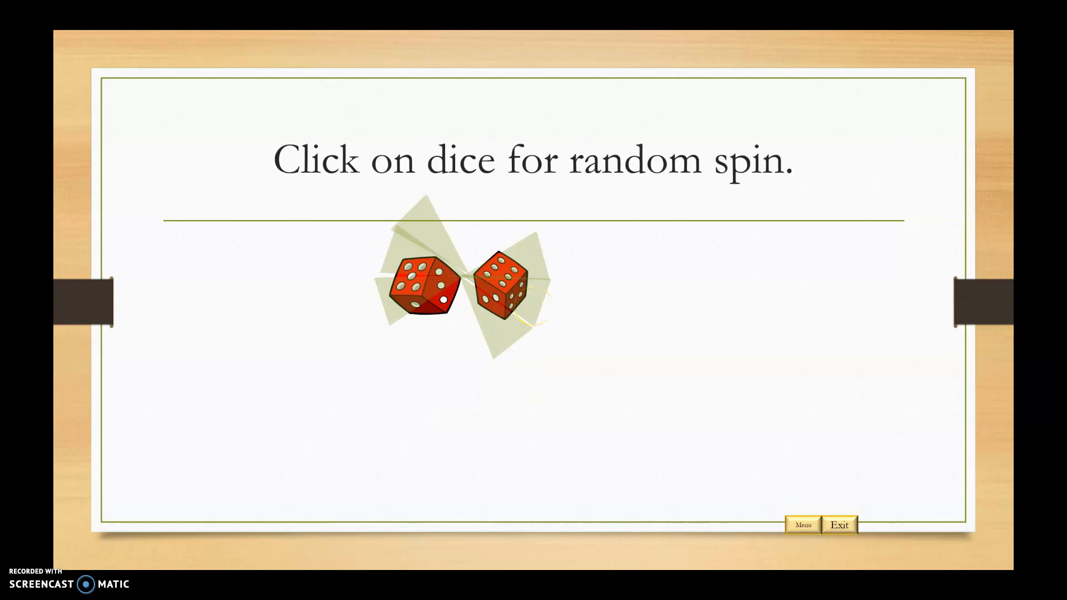